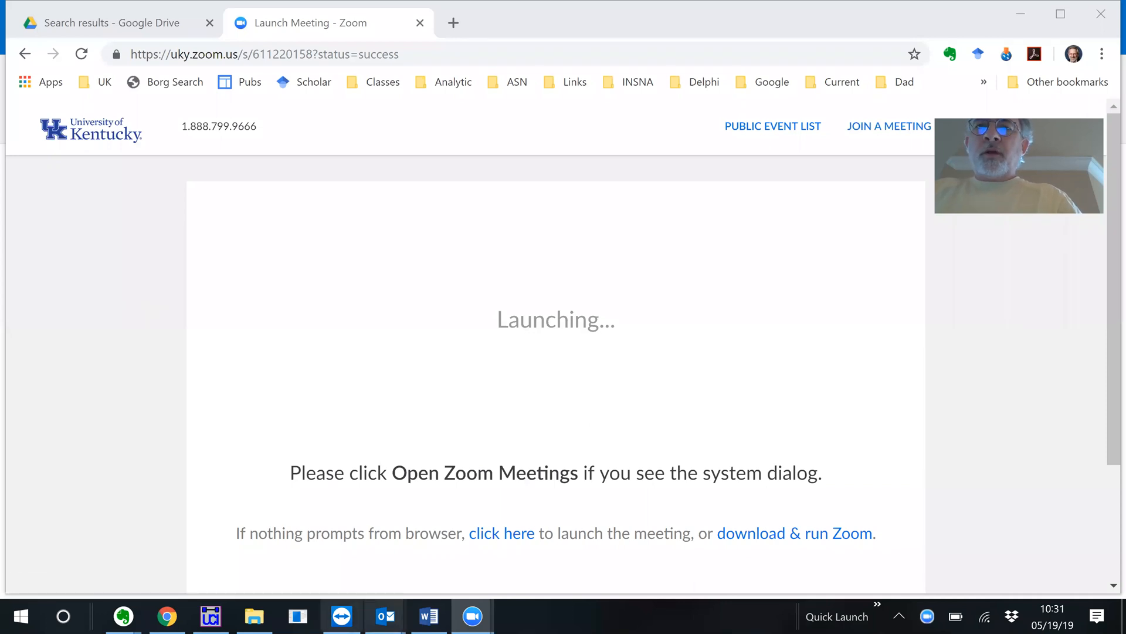
Launch UCINET 6 for Windows from the taskbar over the Chrome page
{"action": "left_click", "coordinate": [210, 615]}
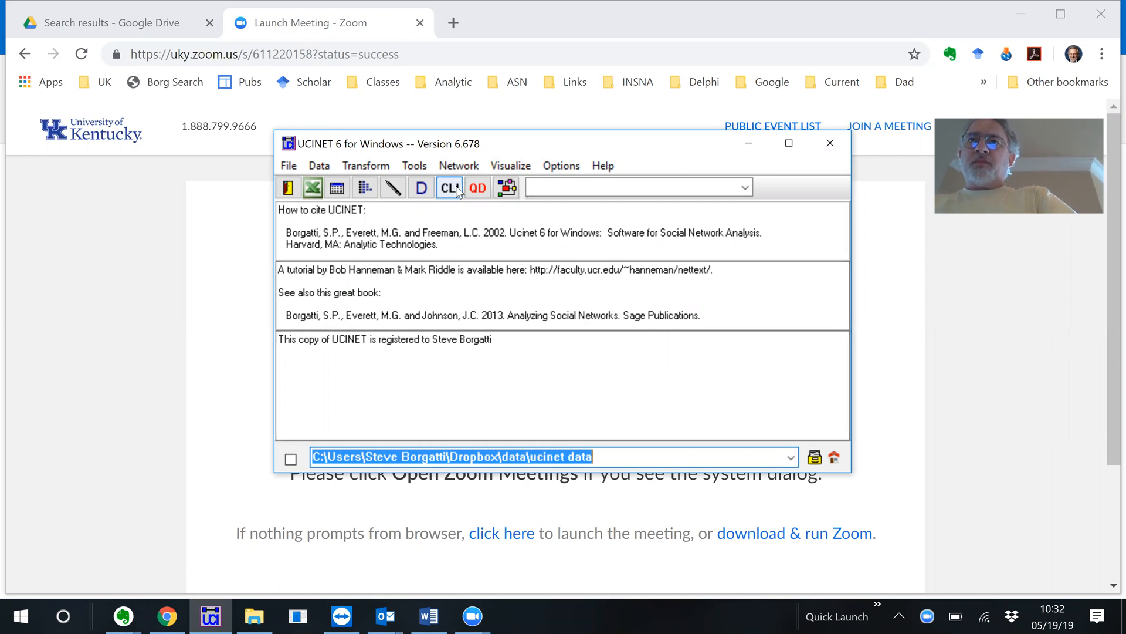
{"action": "mouse_move", "coordinate": [449, 187]}
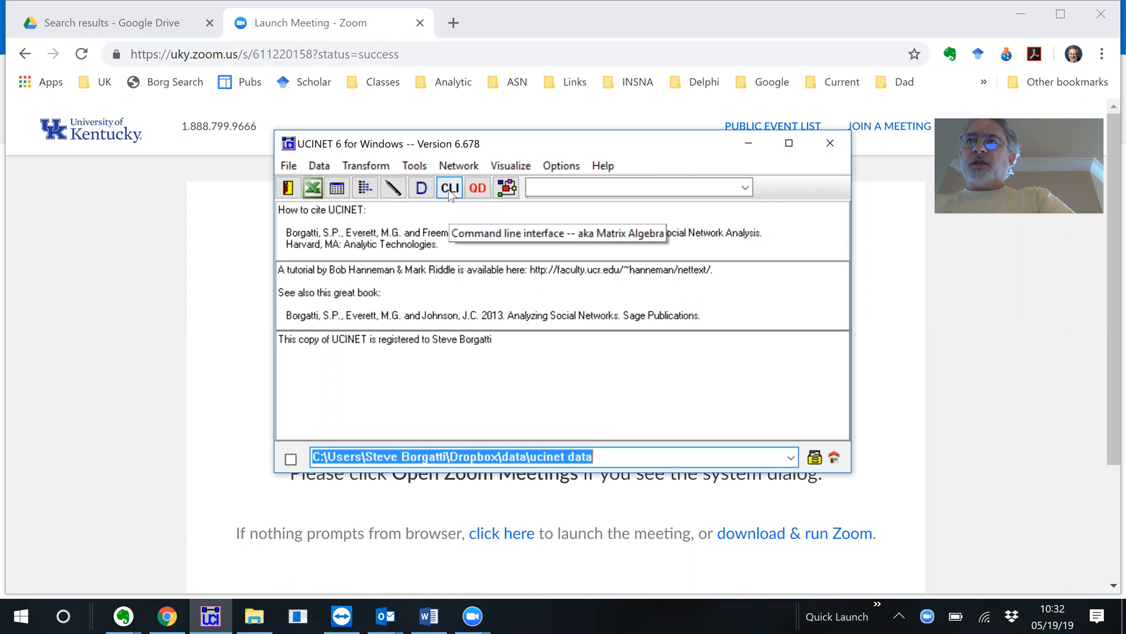
Run 'draw campnet campattr' from UCINET's command line to open campnet in NetDraw
{"action": "left_click", "coordinate": [449, 187]}
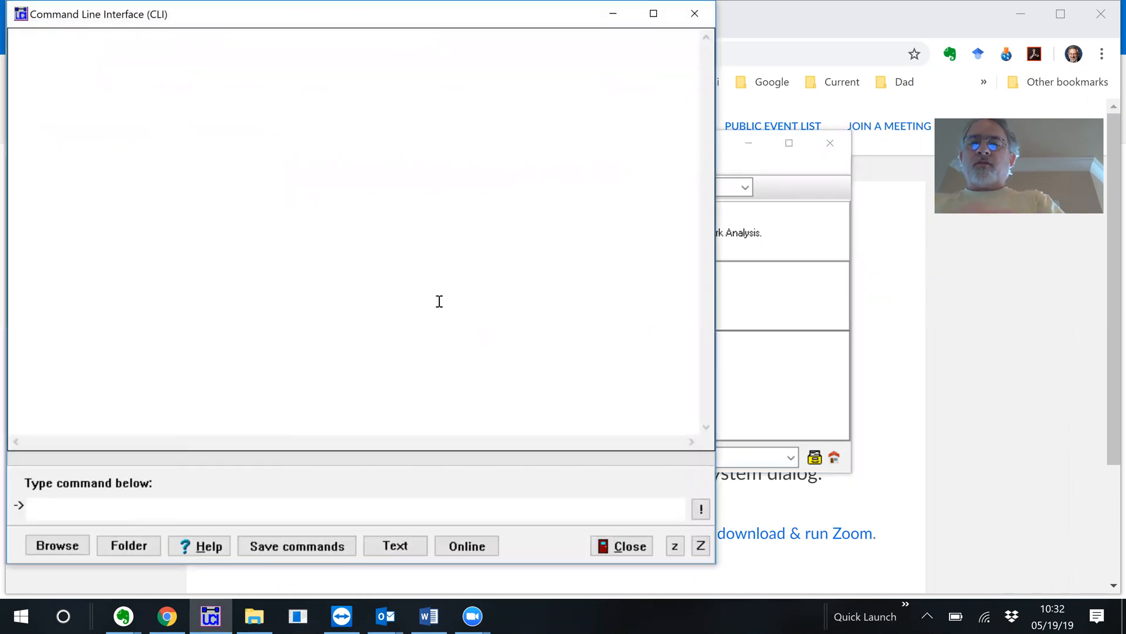
{"action": "type", "text": "draw"}
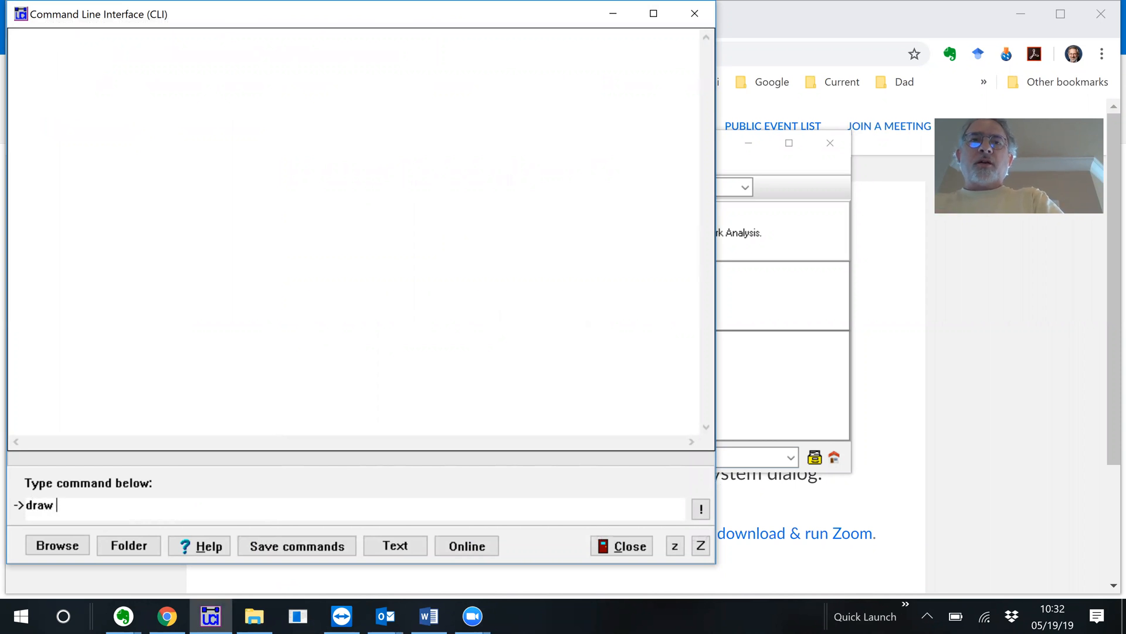
{"action": "type", "text": "campnet"}
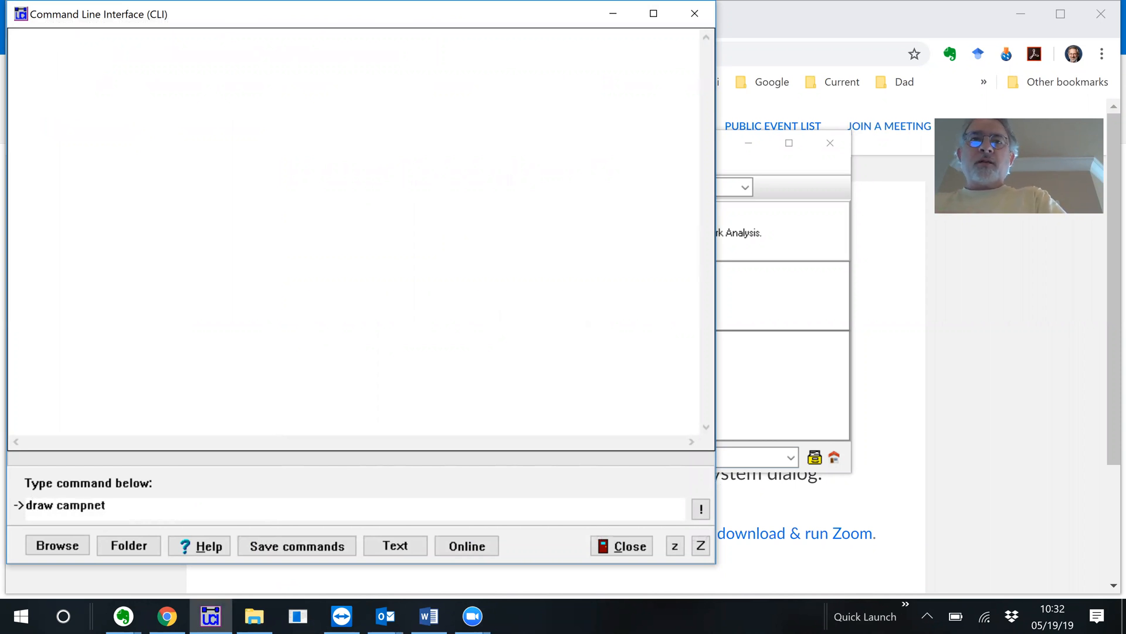
{"action": "type", "text": "campattr"}
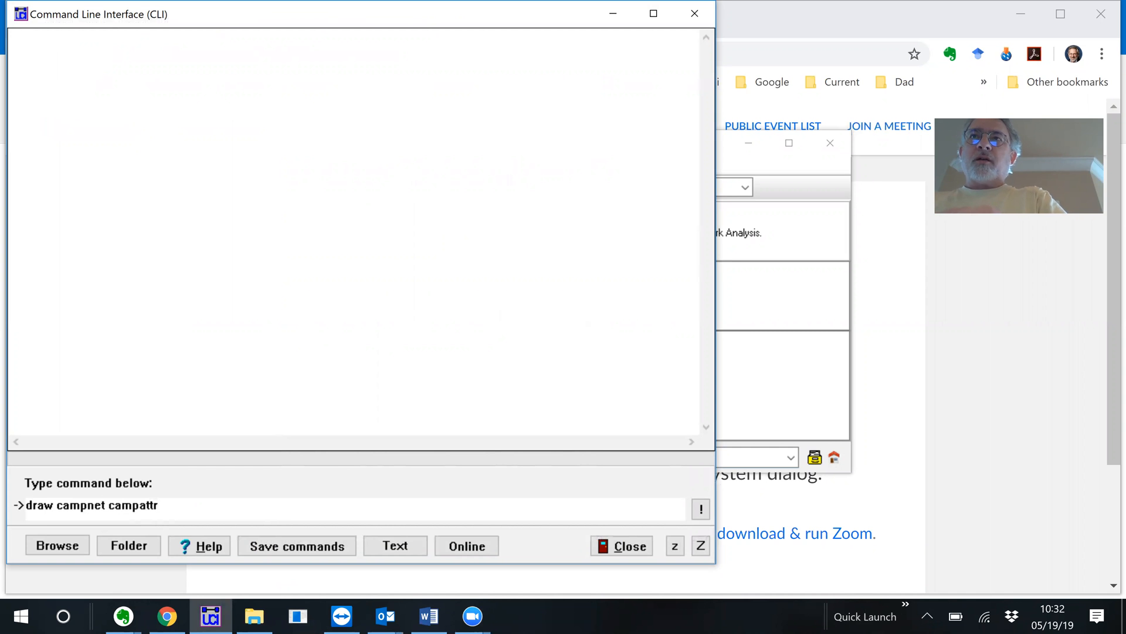
{"action": "key", "text": "Return"}
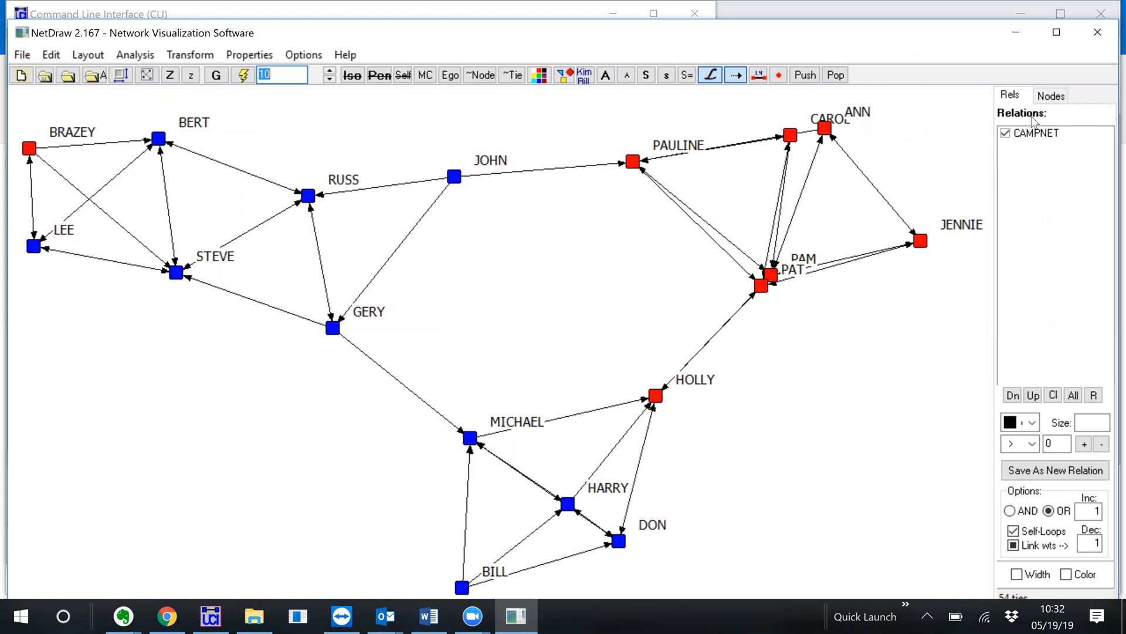
{"action": "mouse_move", "coordinate": [1062, 105]}
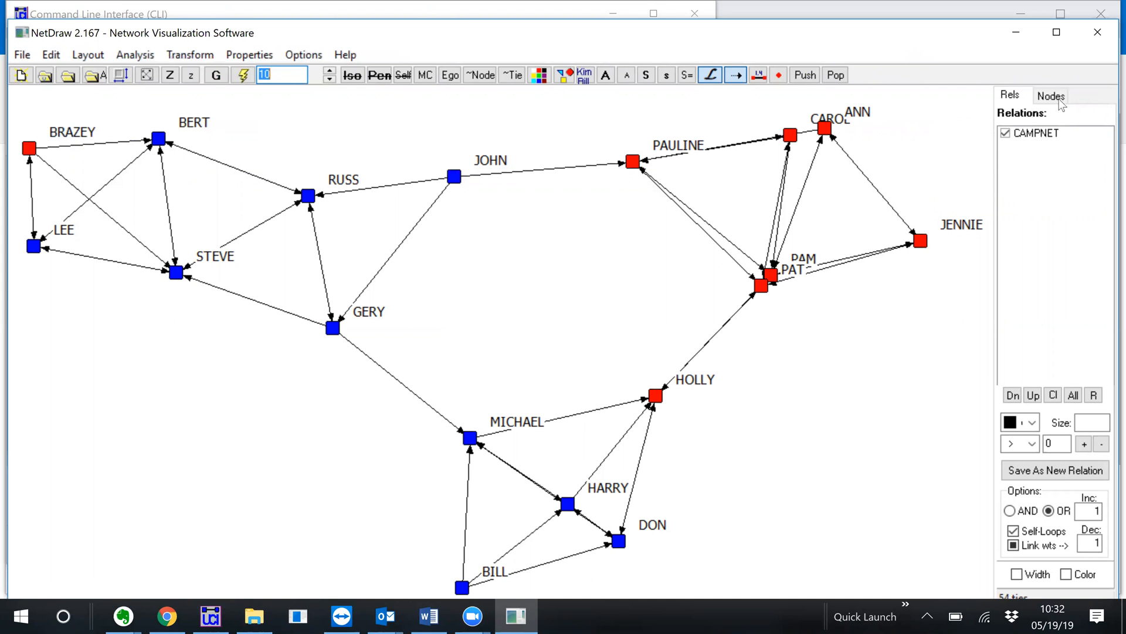
Shape campnet nodes by Role as circles versus squares, then select the Combo attribute
{"action": "left_click", "coordinate": [1050, 96]}
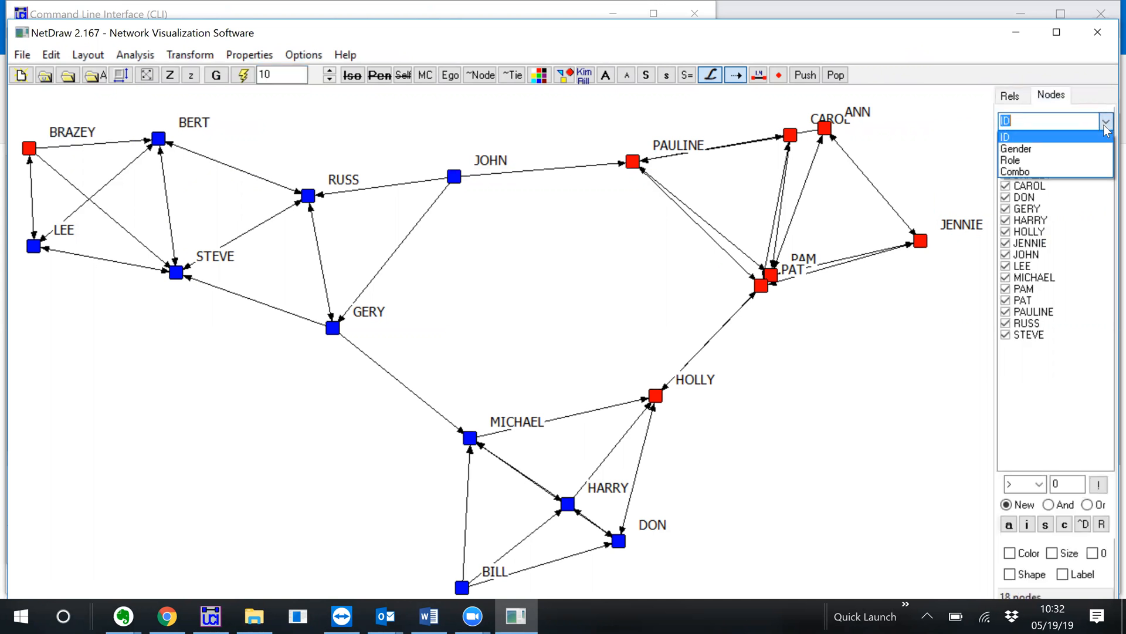
{"action": "left_click", "coordinate": [1013, 159]}
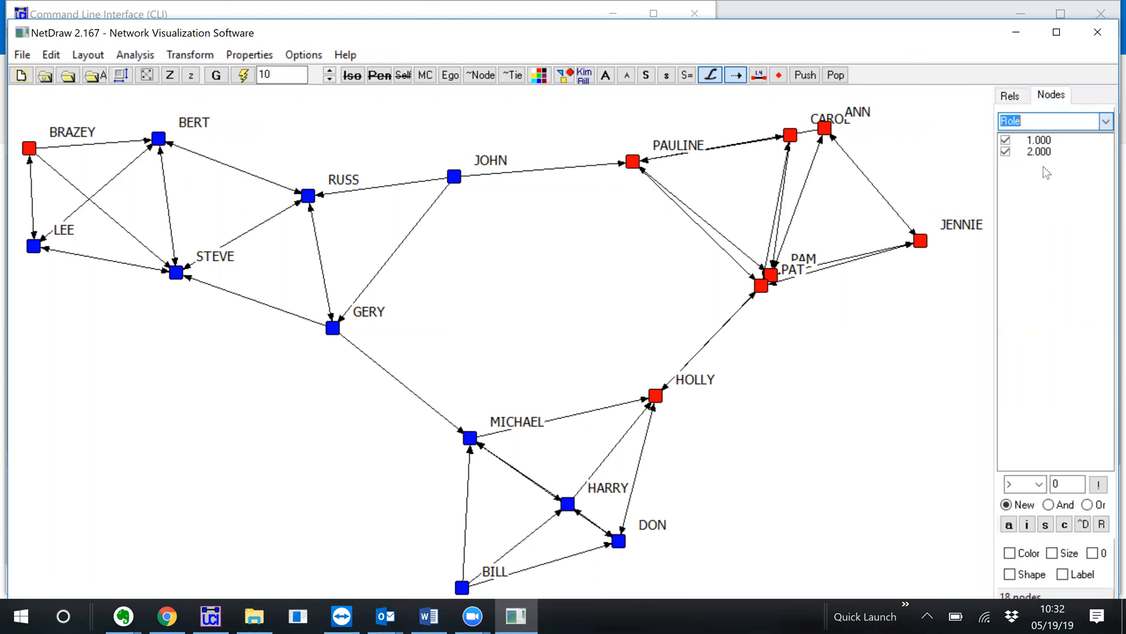
{"action": "left_click", "coordinate": [1011, 573]}
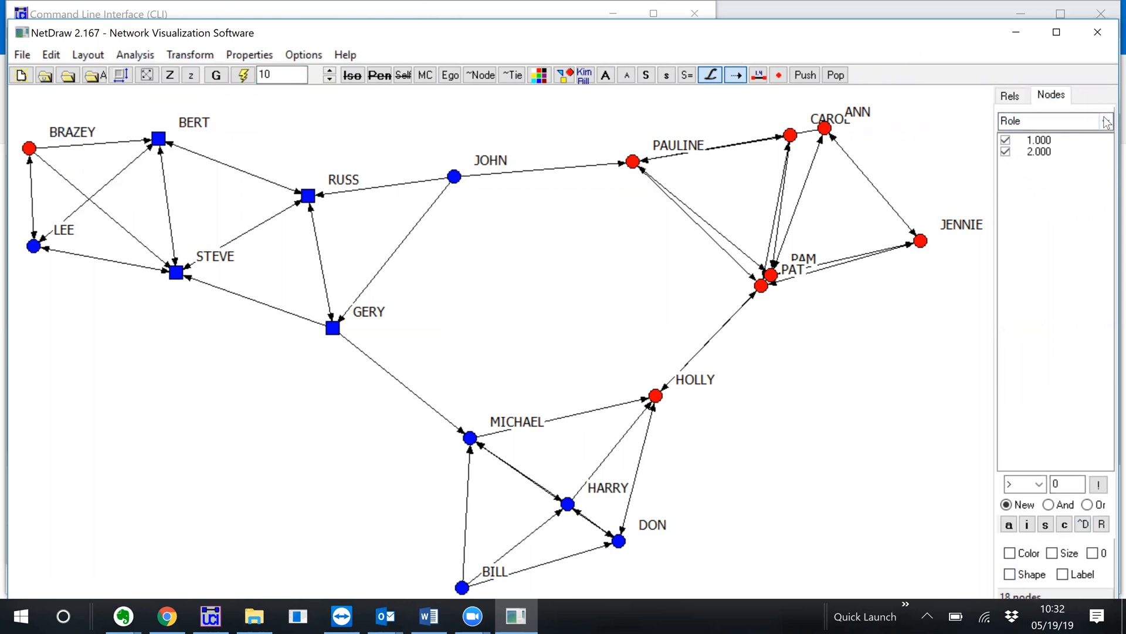
{"action": "left_click", "coordinate": [1105, 121]}
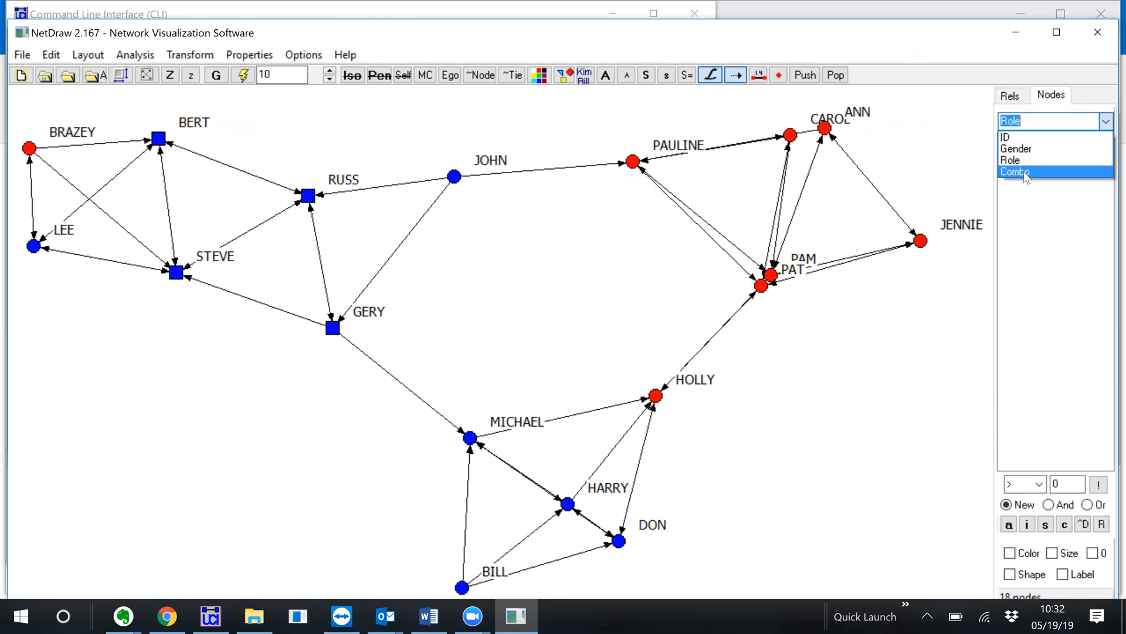
{"action": "left_click", "coordinate": [1014, 170]}
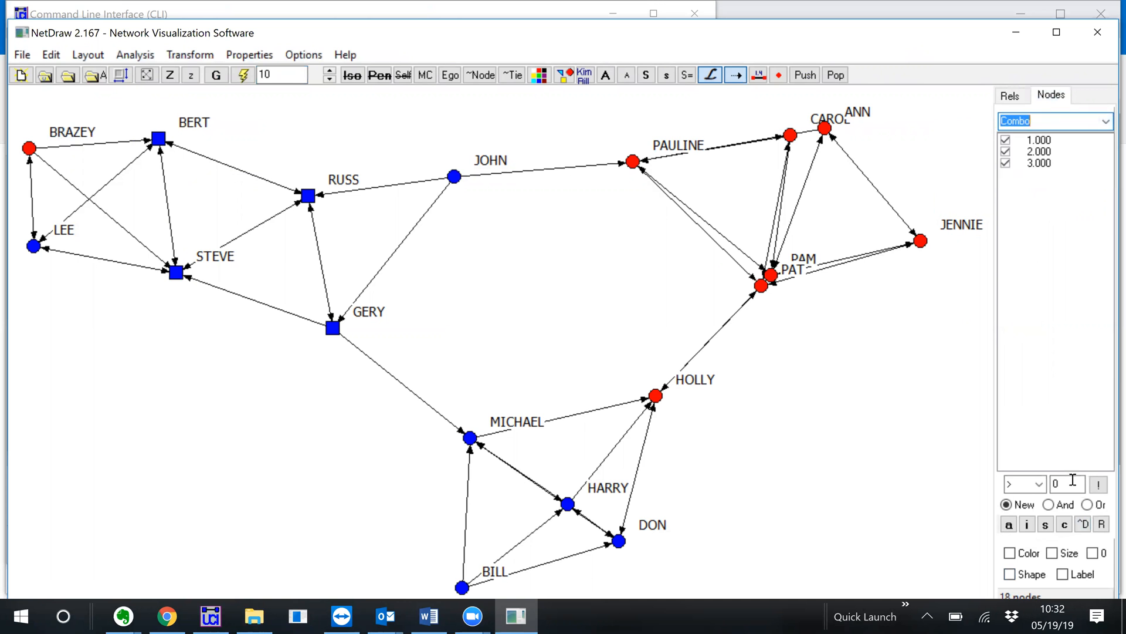
Size the nodes by their Combo values and redraw the layout
{"action": "left_click", "coordinate": [1053, 553]}
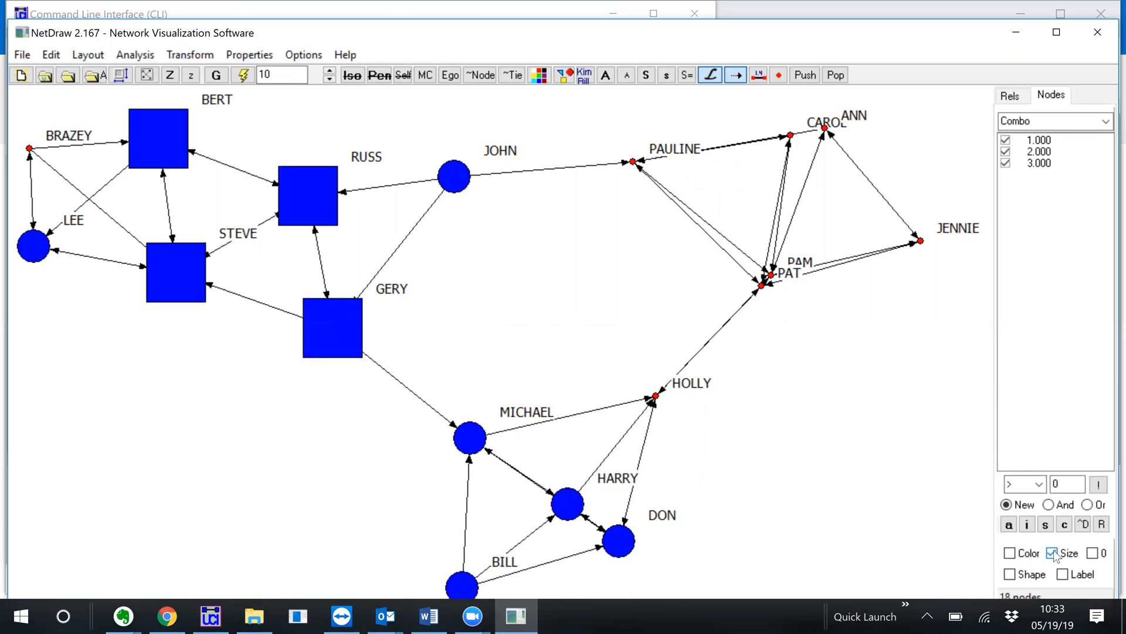
{"action": "left_click", "coordinate": [1054, 552]}
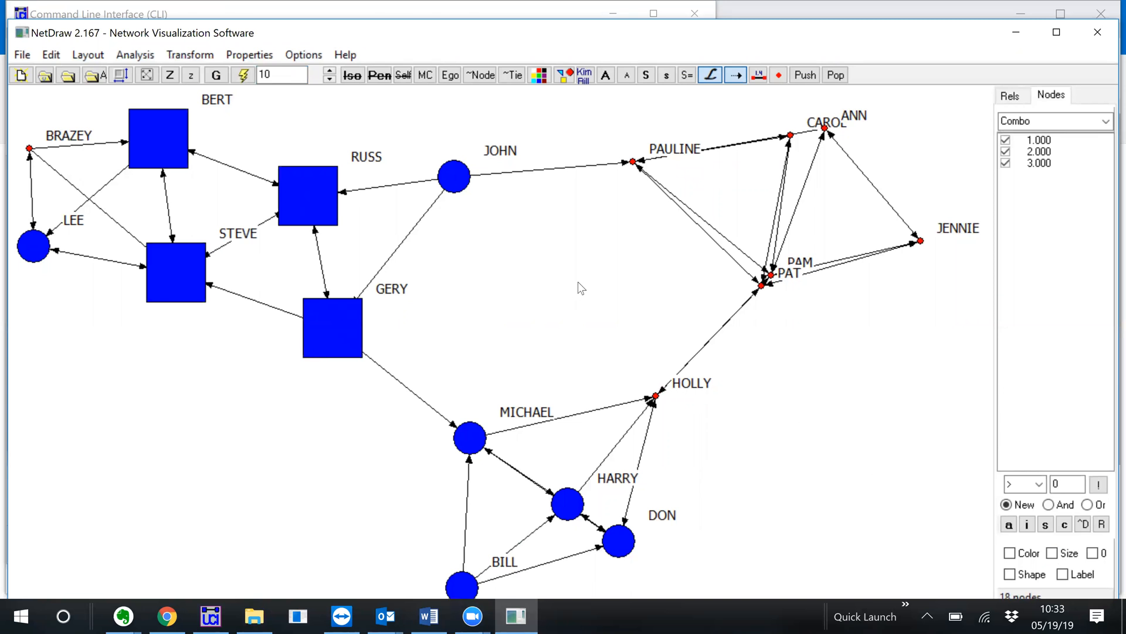
{"action": "mouse_move", "coordinate": [584, 313]}
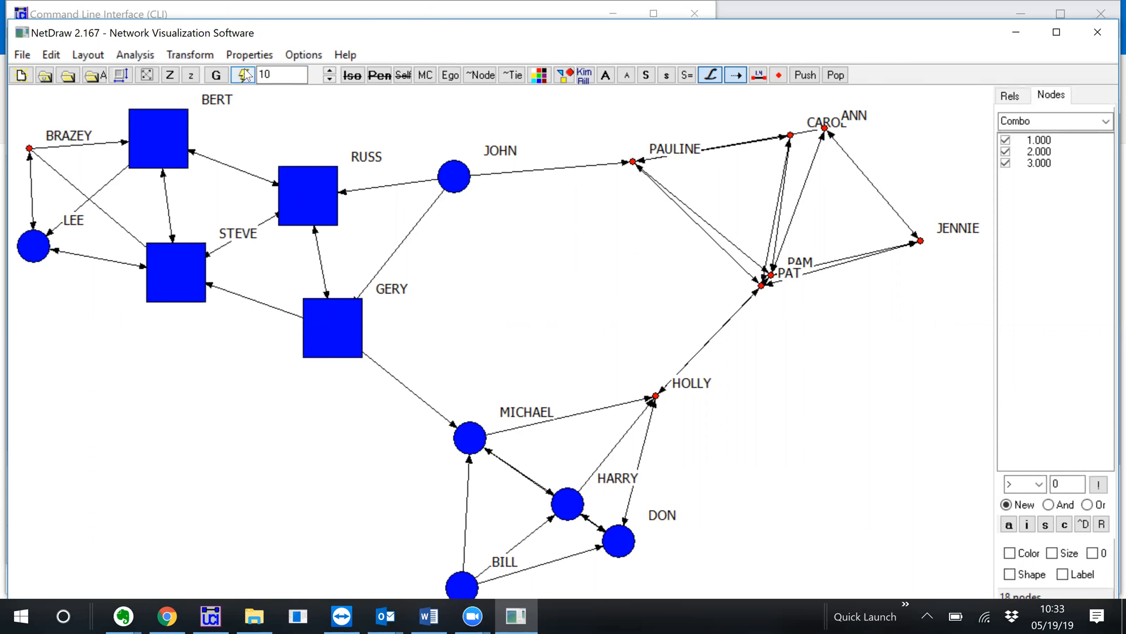
{"action": "left_click", "coordinate": [243, 75]}
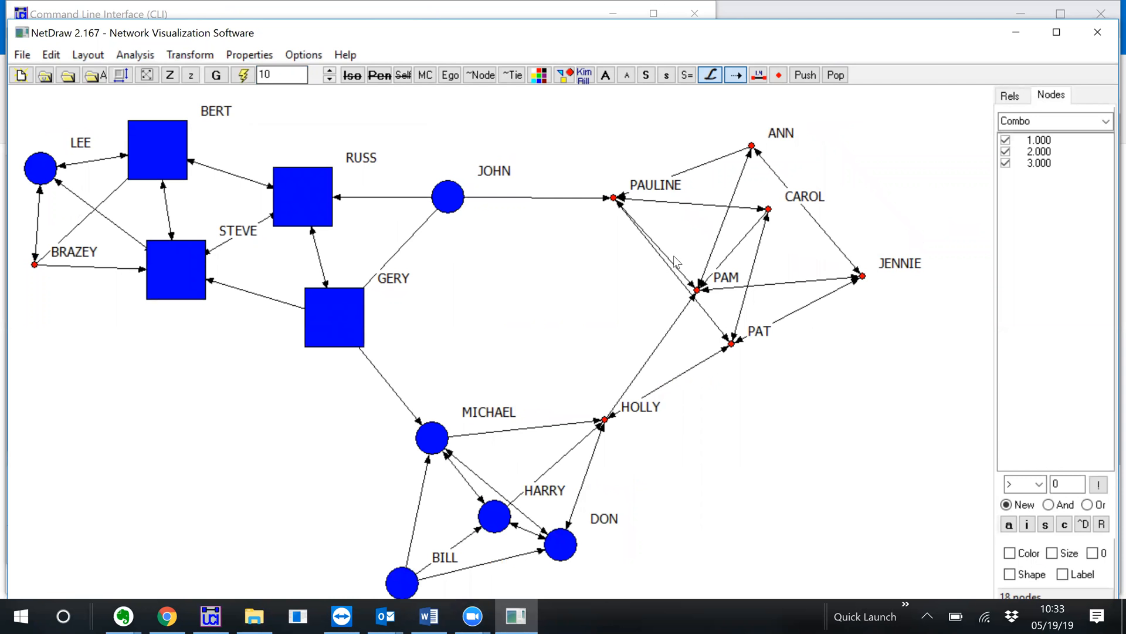
{"action": "mouse_move", "coordinate": [702, 295]}
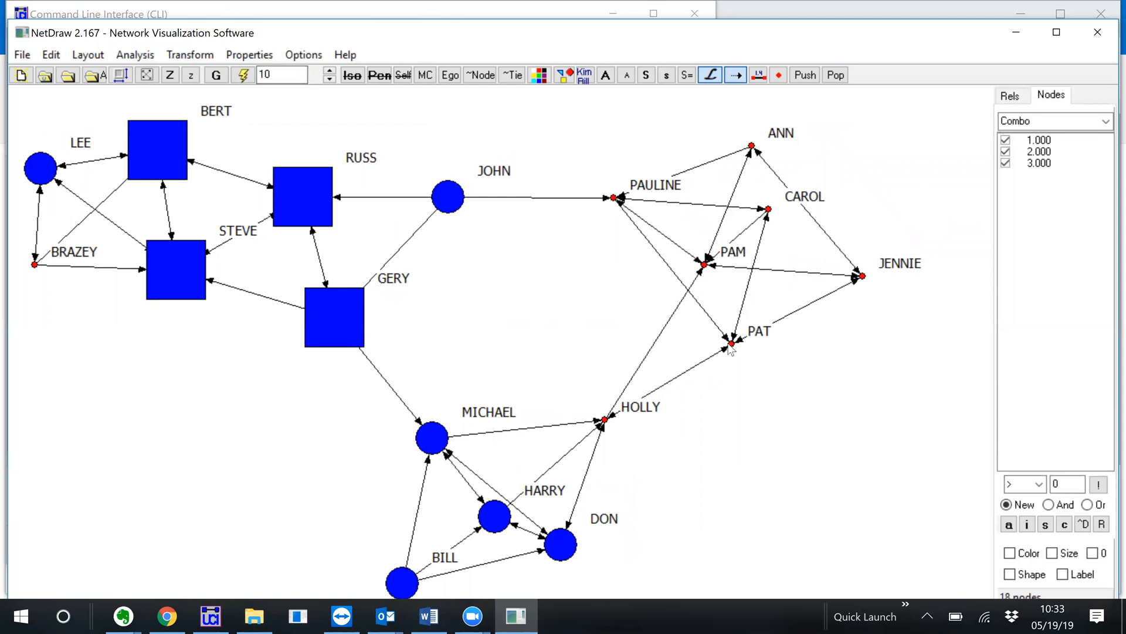
{"action": "left_click", "coordinate": [22, 54]}
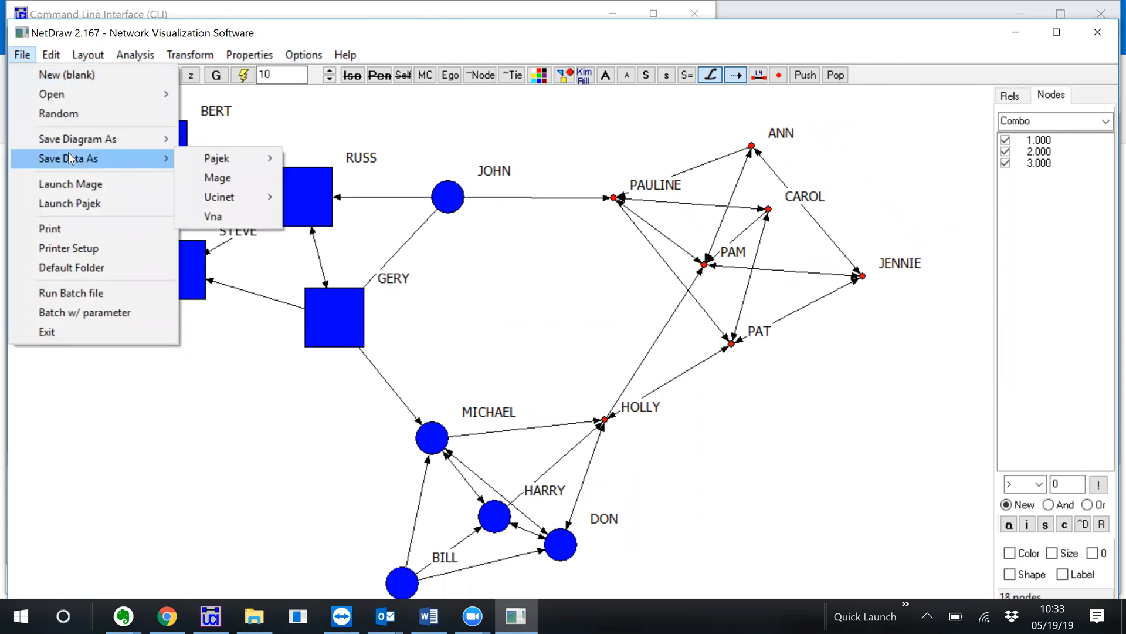
{"action": "mouse_move", "coordinate": [212, 216]}
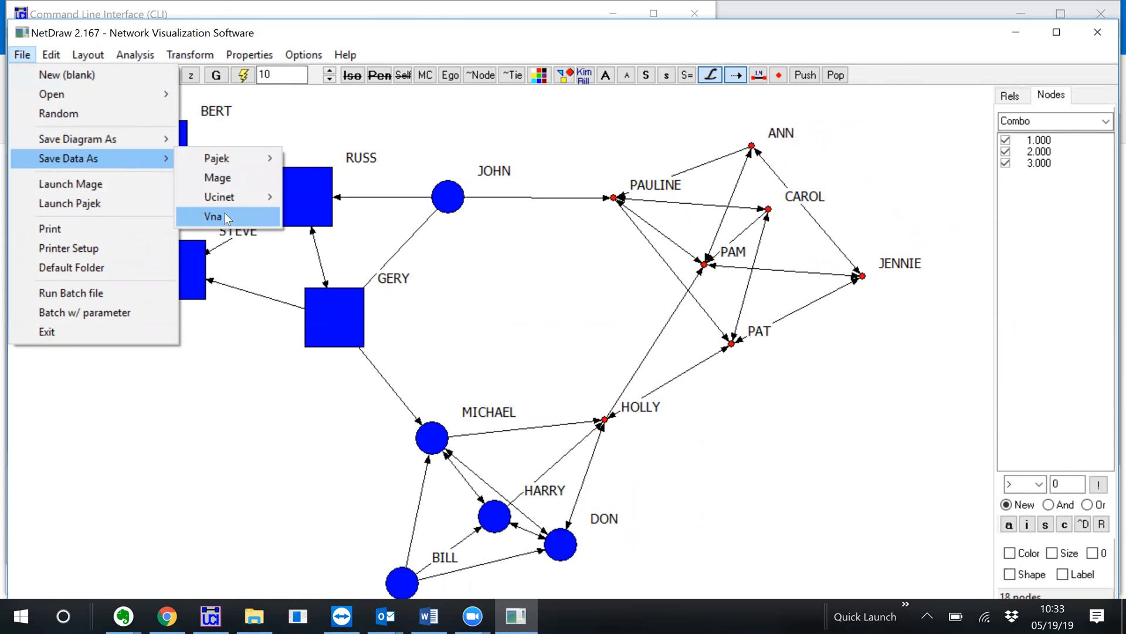
Export the network data as a VNA file named 'test'
{"action": "left_click", "coordinate": [214, 217]}
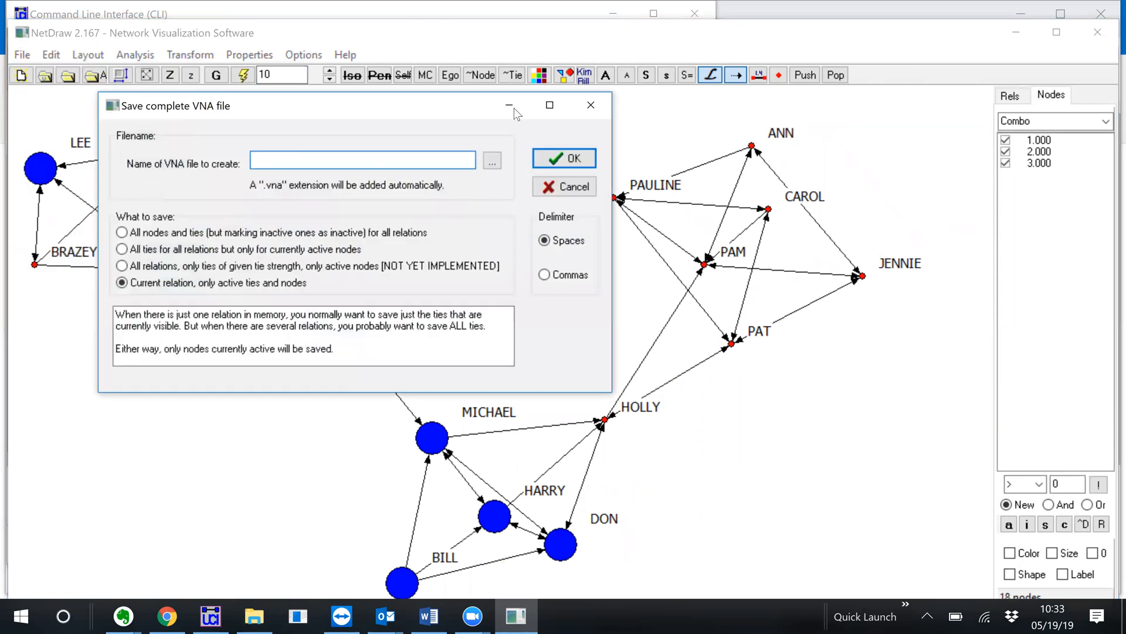
{"action": "type", "text": "tte"}
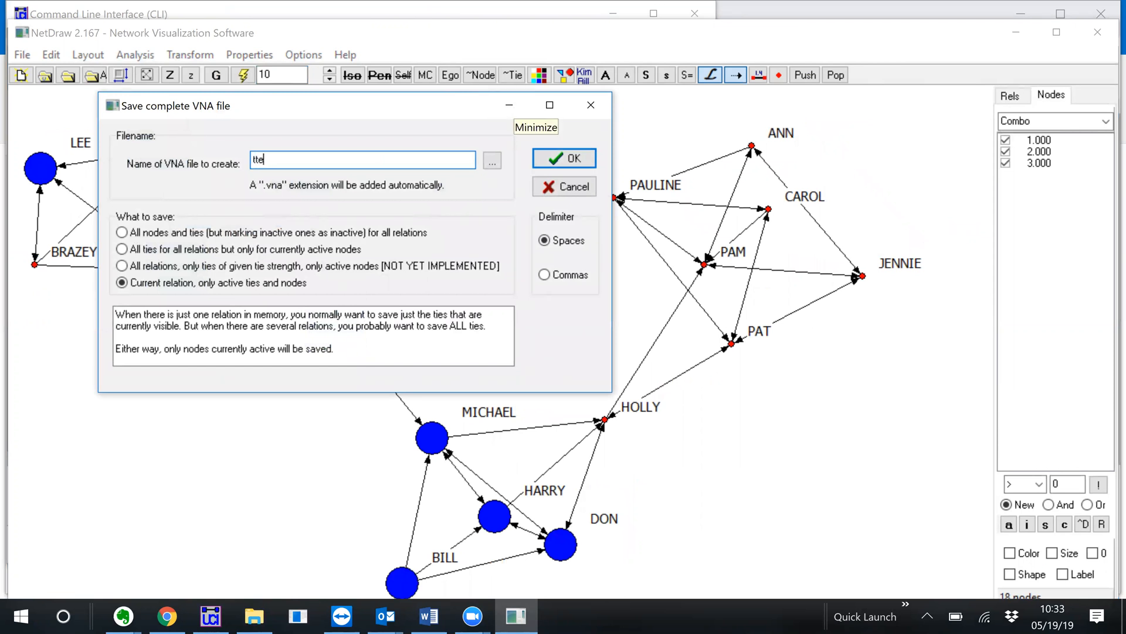
{"action": "type", "text": "test"}
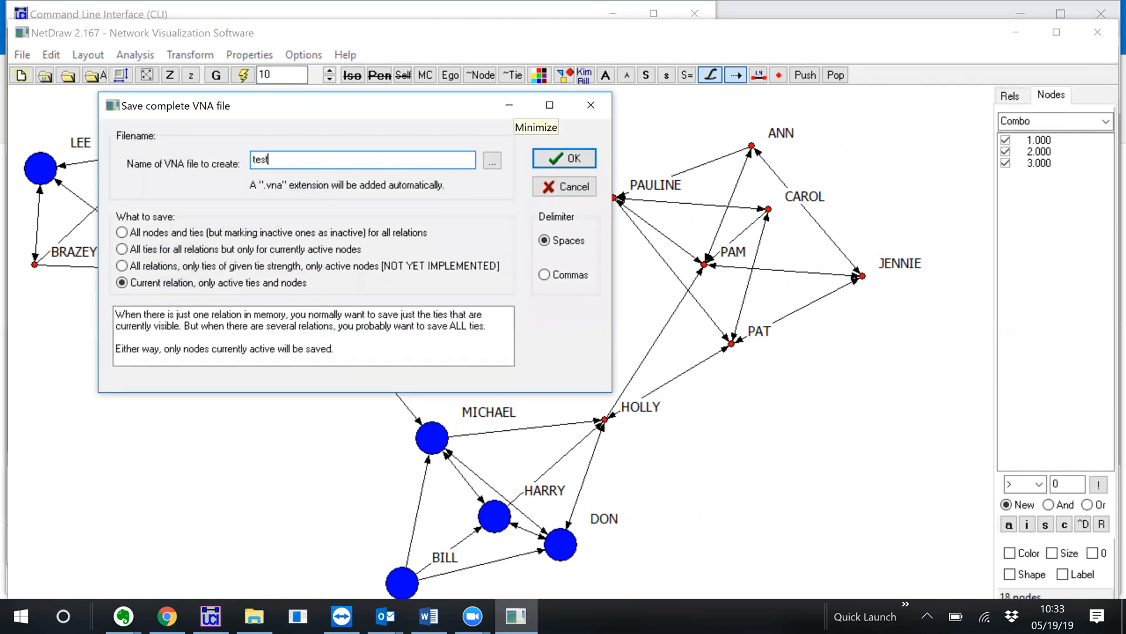
{"action": "left_click", "coordinate": [564, 158]}
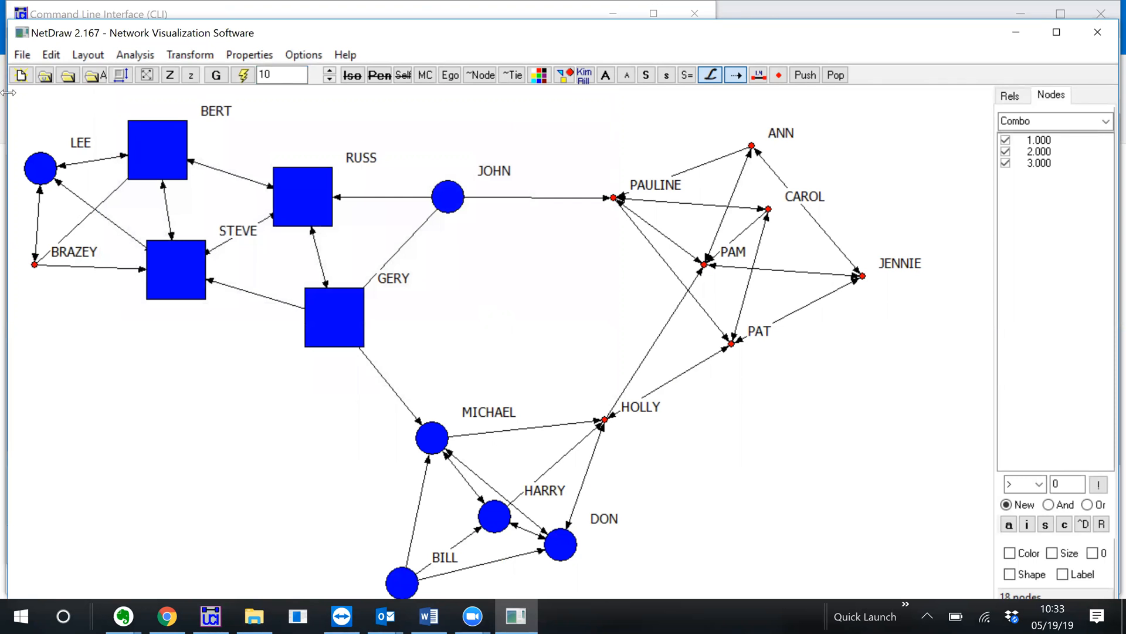
{"action": "mouse_move", "coordinate": [20, 74]}
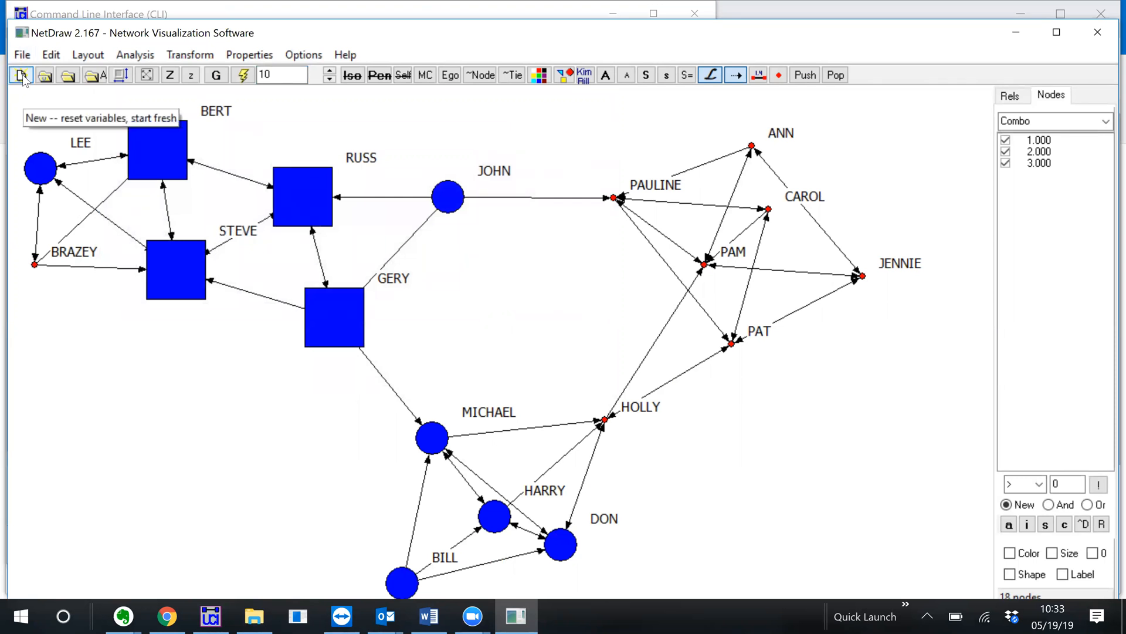
Clear the network to a blank workspace and bring up the Open Data File dialog
{"action": "left_click", "coordinate": [21, 74]}
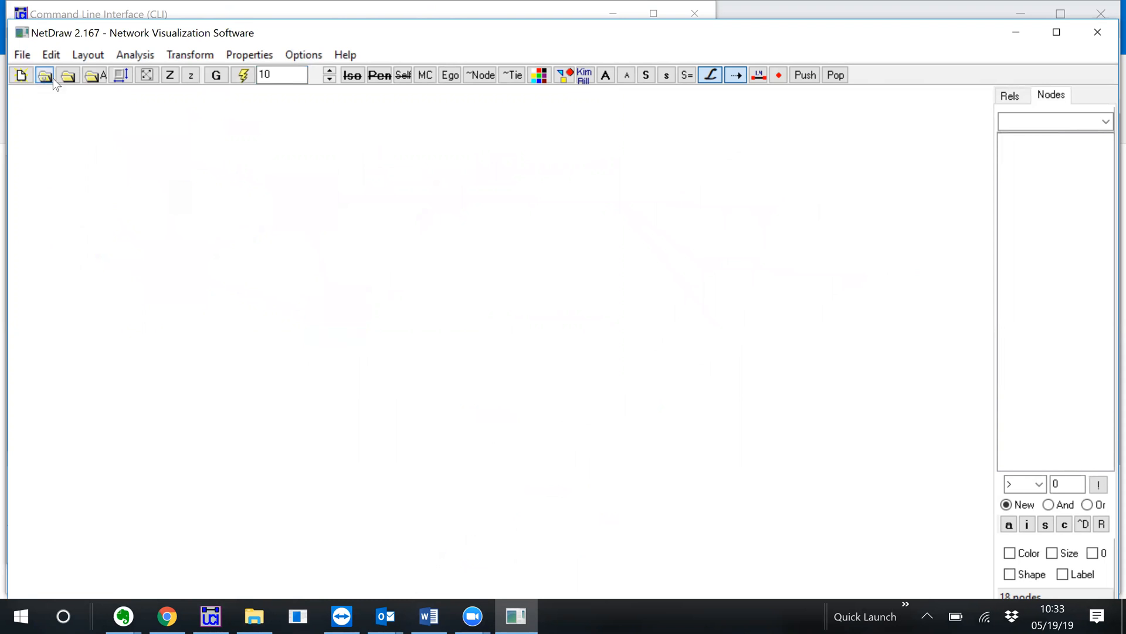
{"action": "mouse_move", "coordinate": [67, 75]}
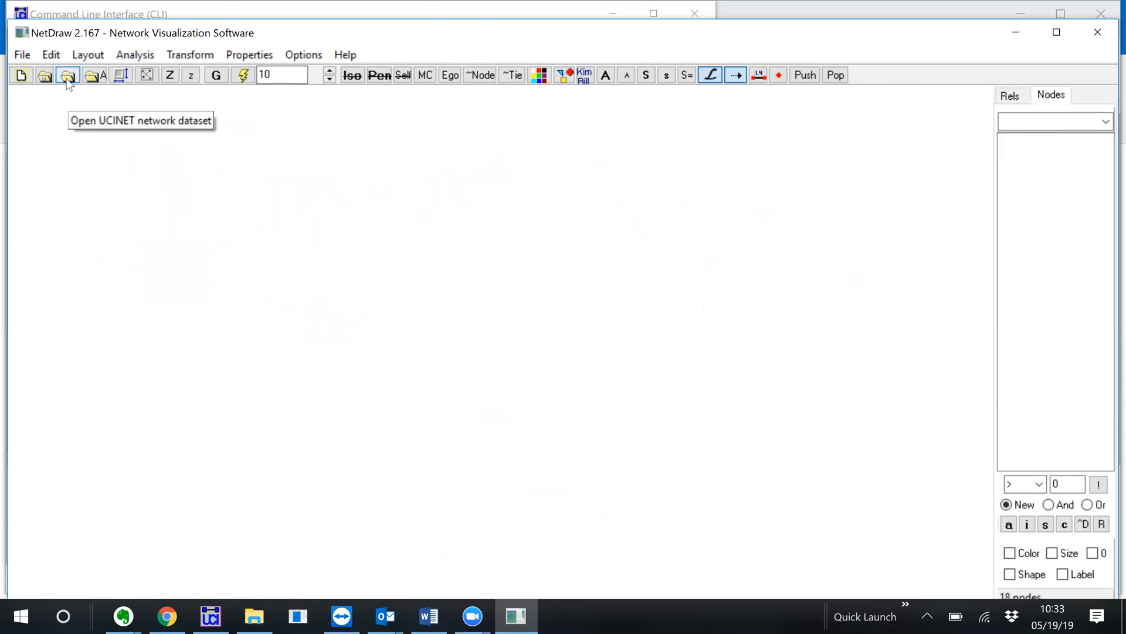
{"action": "mouse_move", "coordinate": [67, 74]}
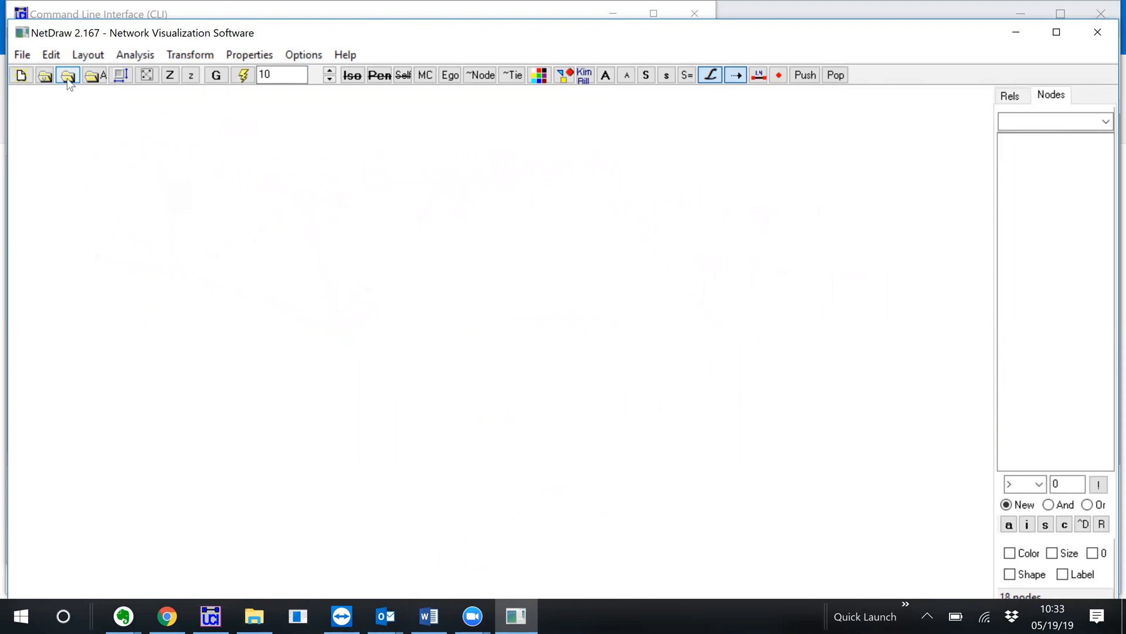
{"action": "left_click", "coordinate": [67, 74]}
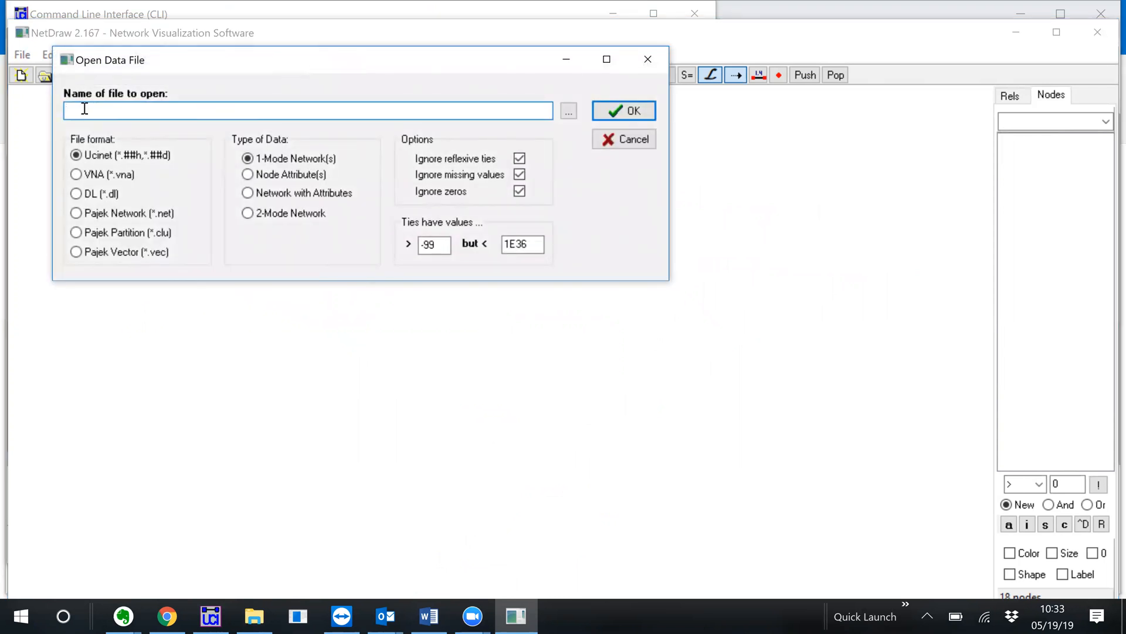
Load test.vna, restoring campnet with its square and circle shapes and sizes
{"action": "type", "text": "test.vna"}
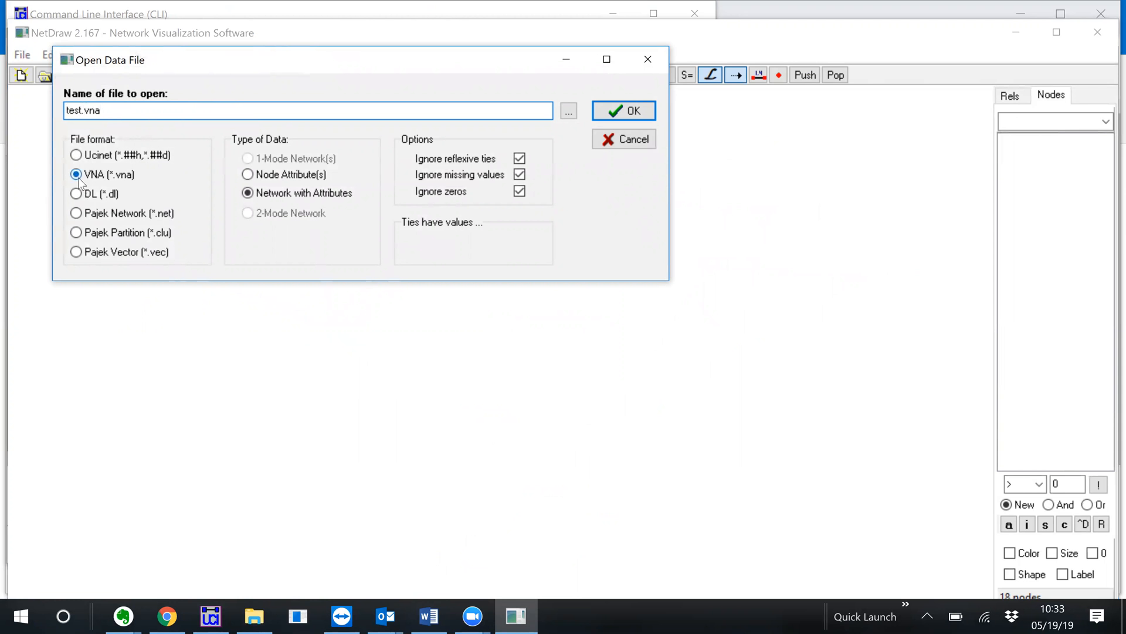
{"action": "mouse_move", "coordinate": [101, 178]}
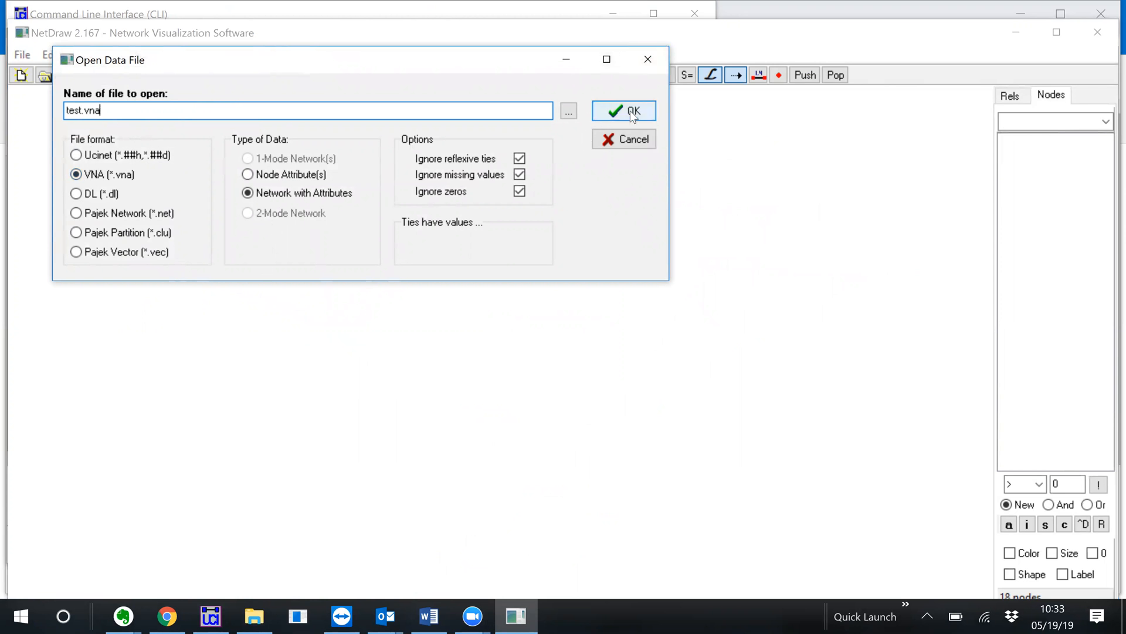
{"action": "left_click", "coordinate": [624, 111]}
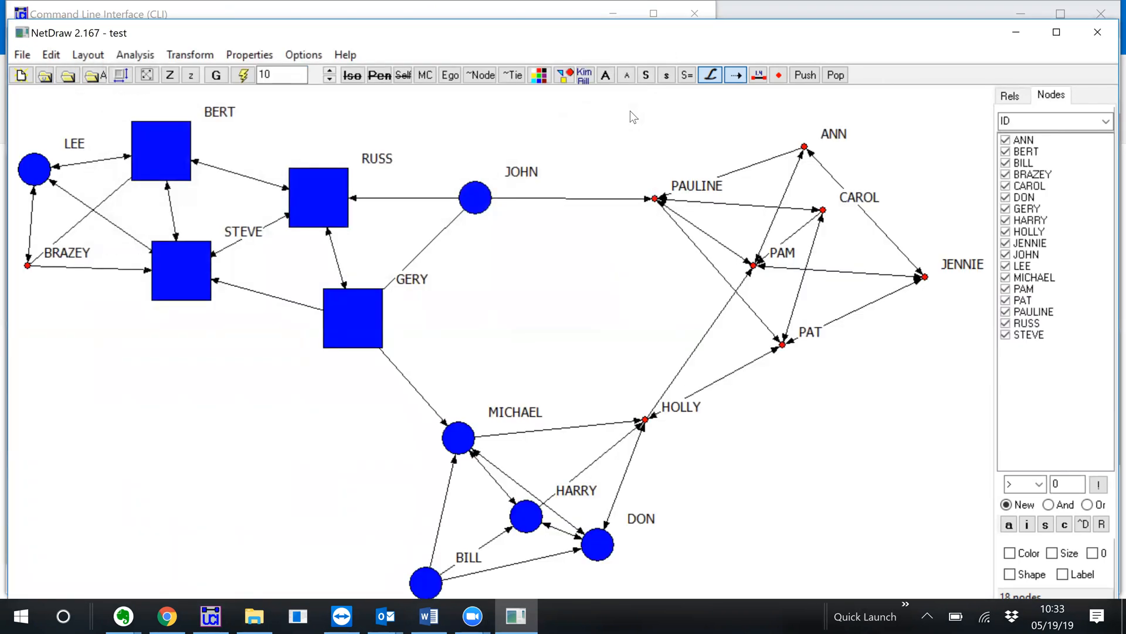
{"action": "mouse_move", "coordinate": [663, 45]}
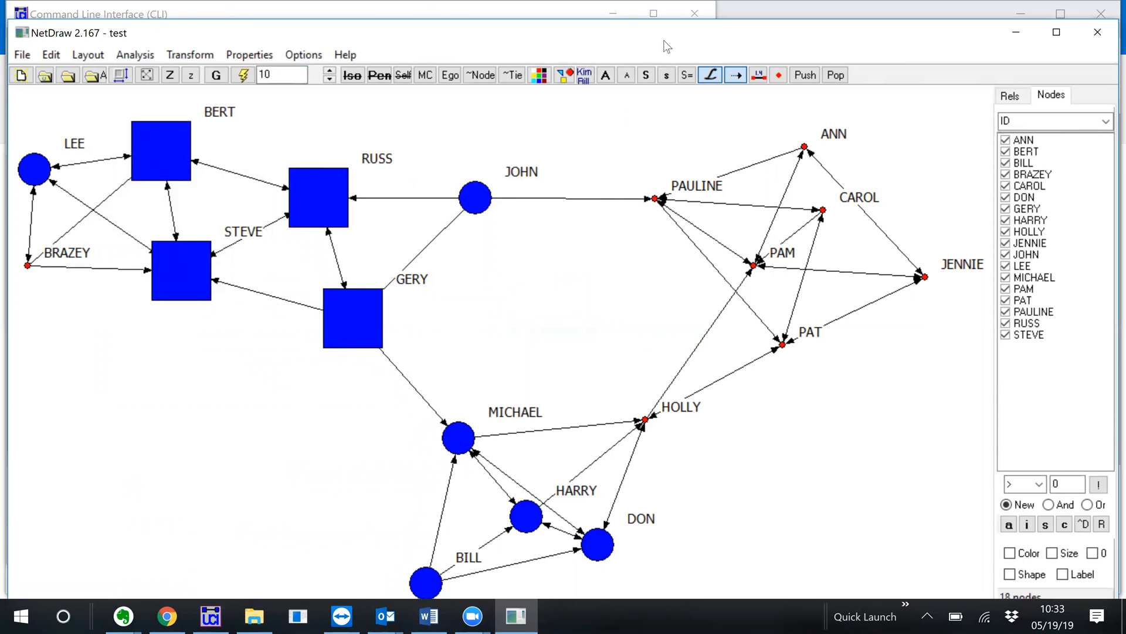